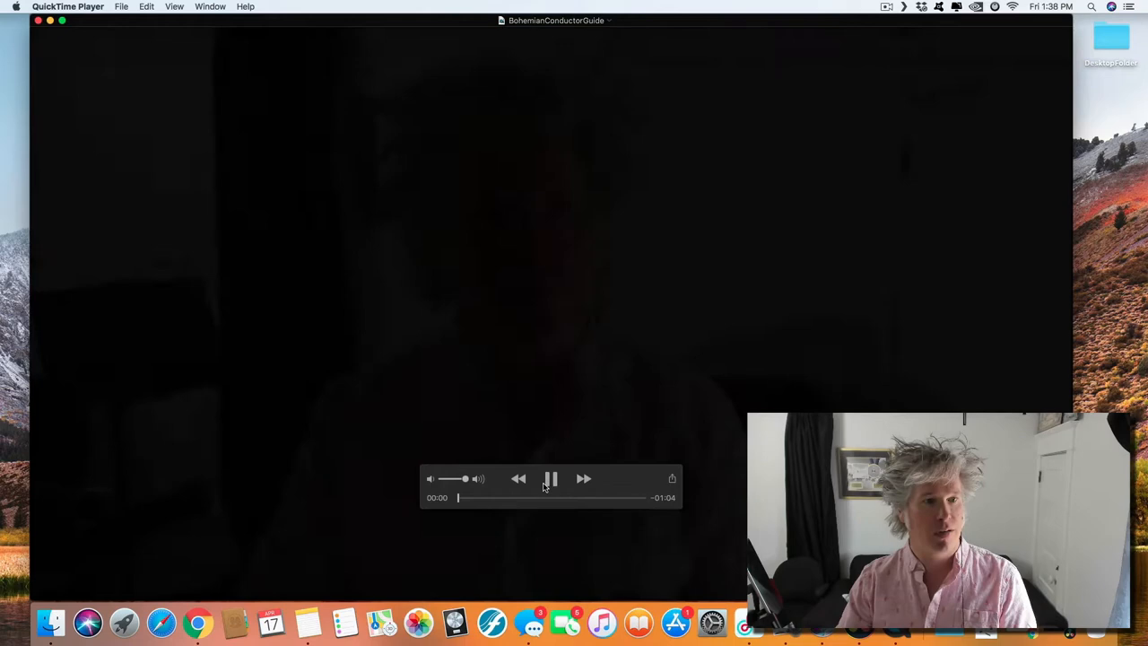
# Pause playback of the BohemianConductorGuide video
pyautogui.click(551, 477)
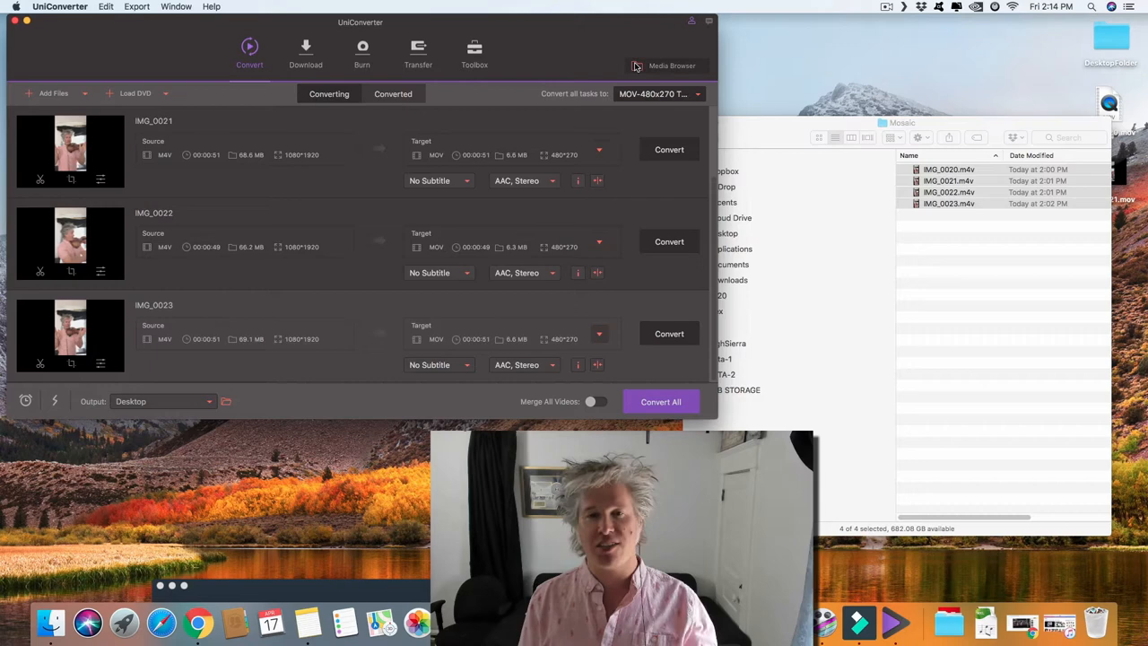
# Choose the custom MOV 480x270 preset for all clips and save output to the source folder
pyautogui.click(660, 93)
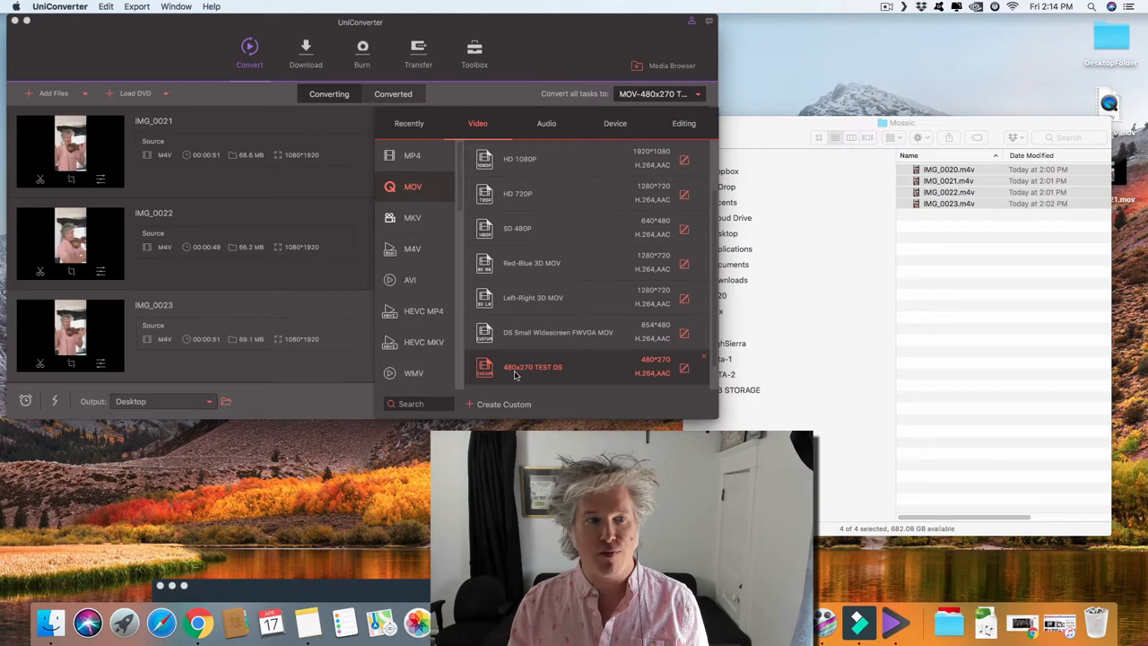
pyautogui.click(531, 366)
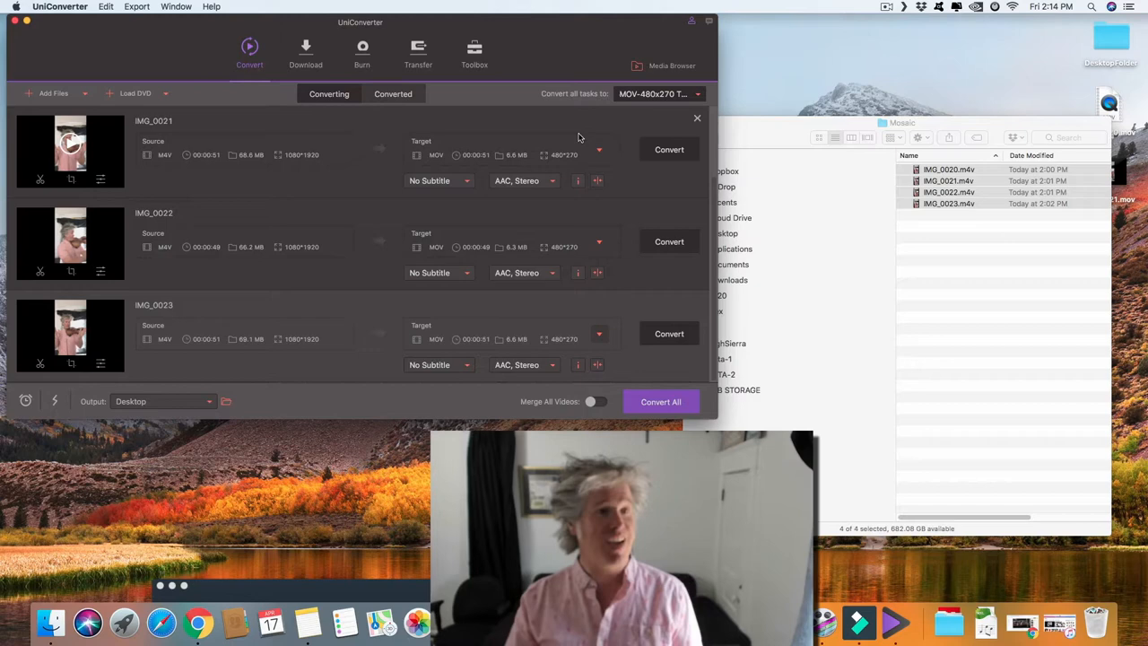
pyautogui.click(161, 401)
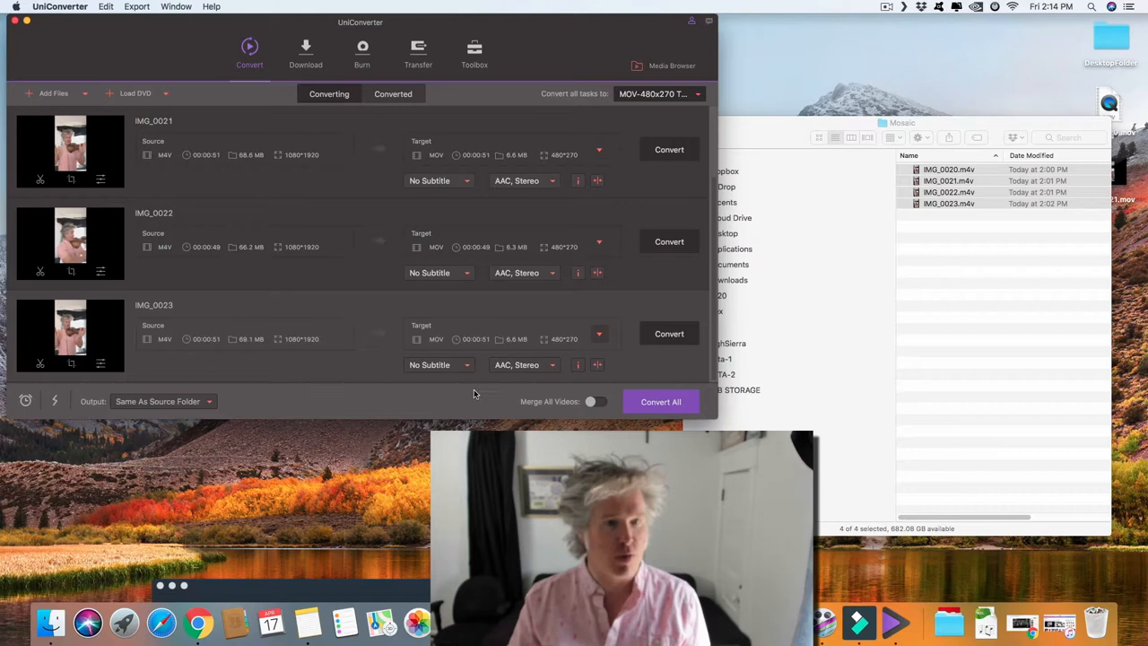
# Start converting all three clips to 480x270 MOV
pyautogui.click(660, 402)
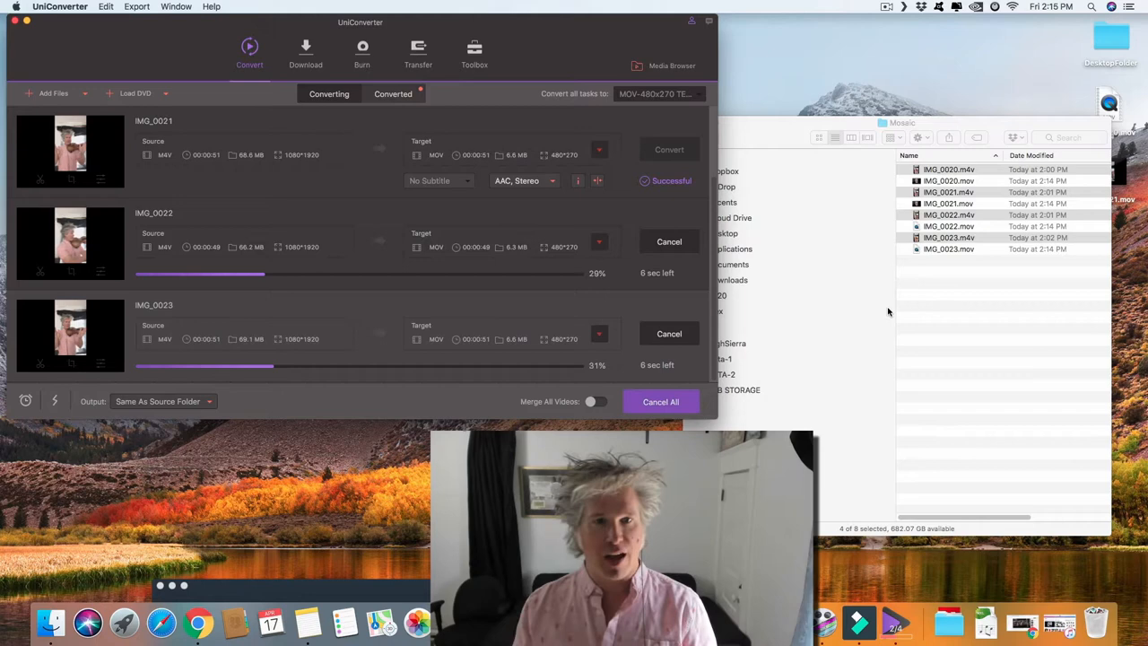
# Open a converted .mov clip from Finder in QuickTime Player
pyautogui.doubleClick(947, 179)
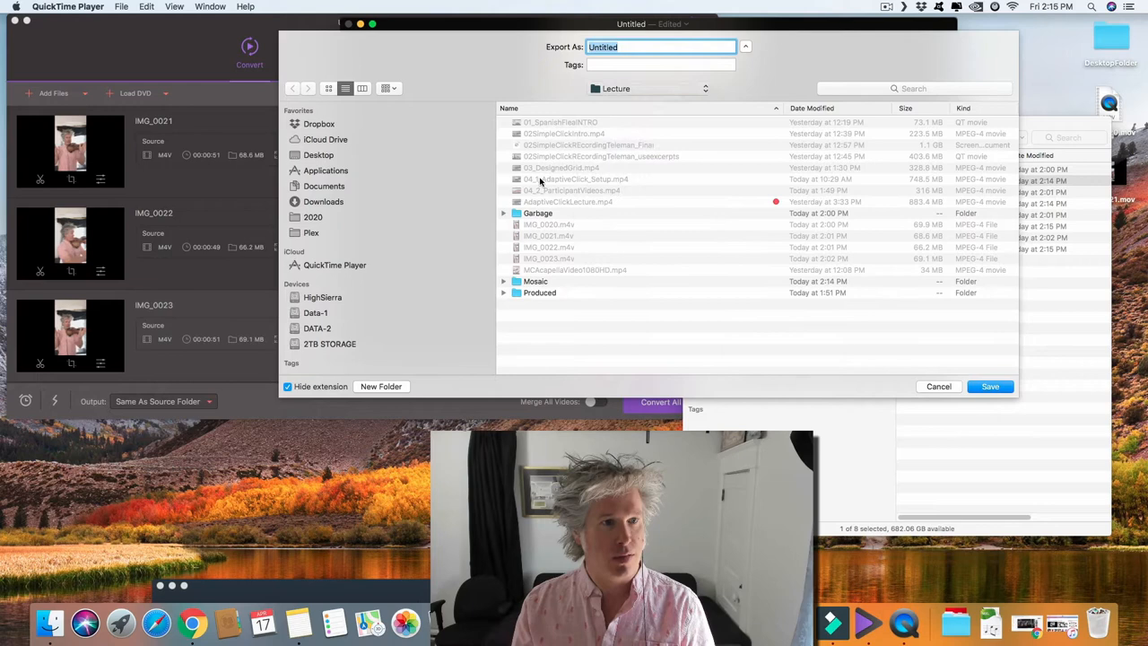
# Browse into the Mosaic folder in the export dialog, then cancel the export
pyautogui.doubleClick(534, 280)
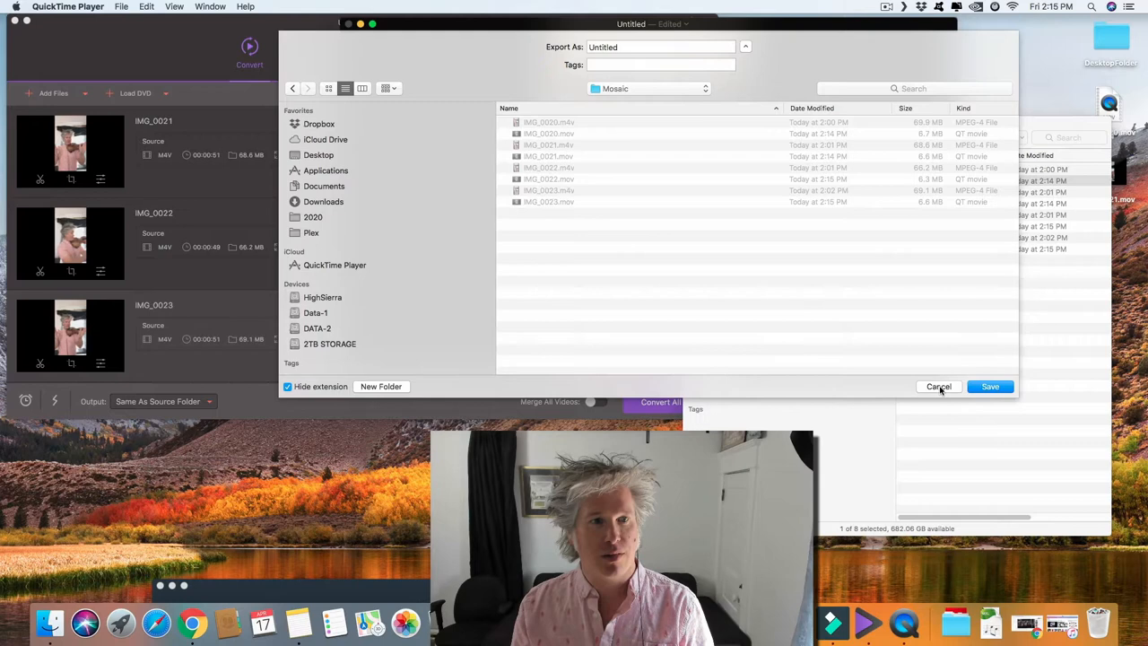
pyautogui.click(990, 386)
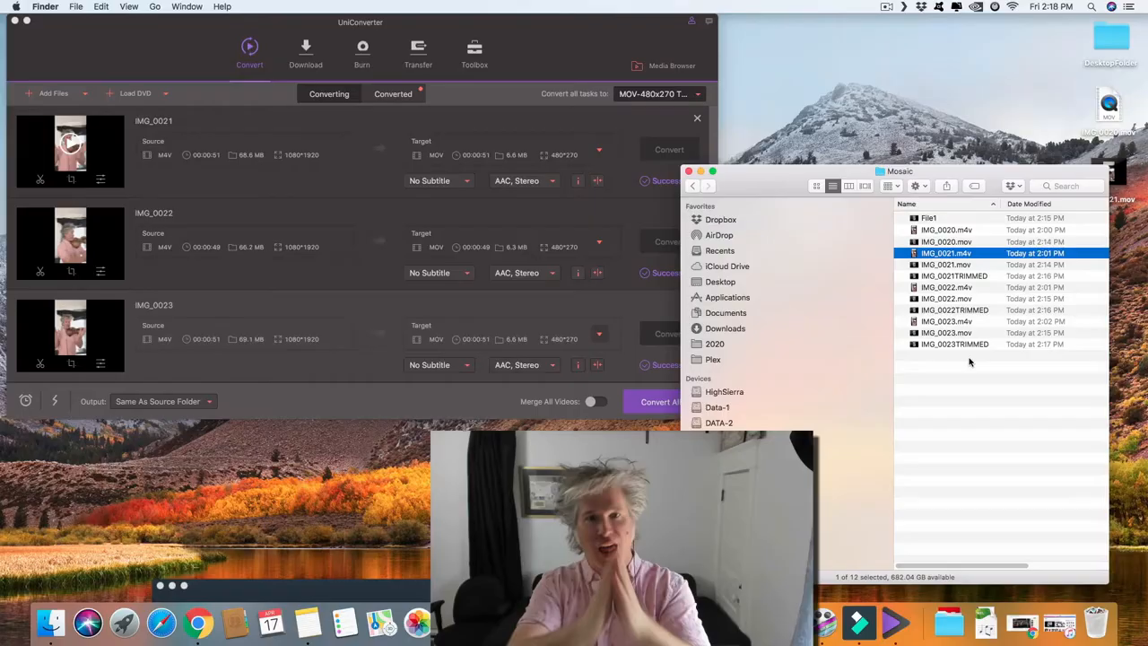
pyautogui.click(954, 277)
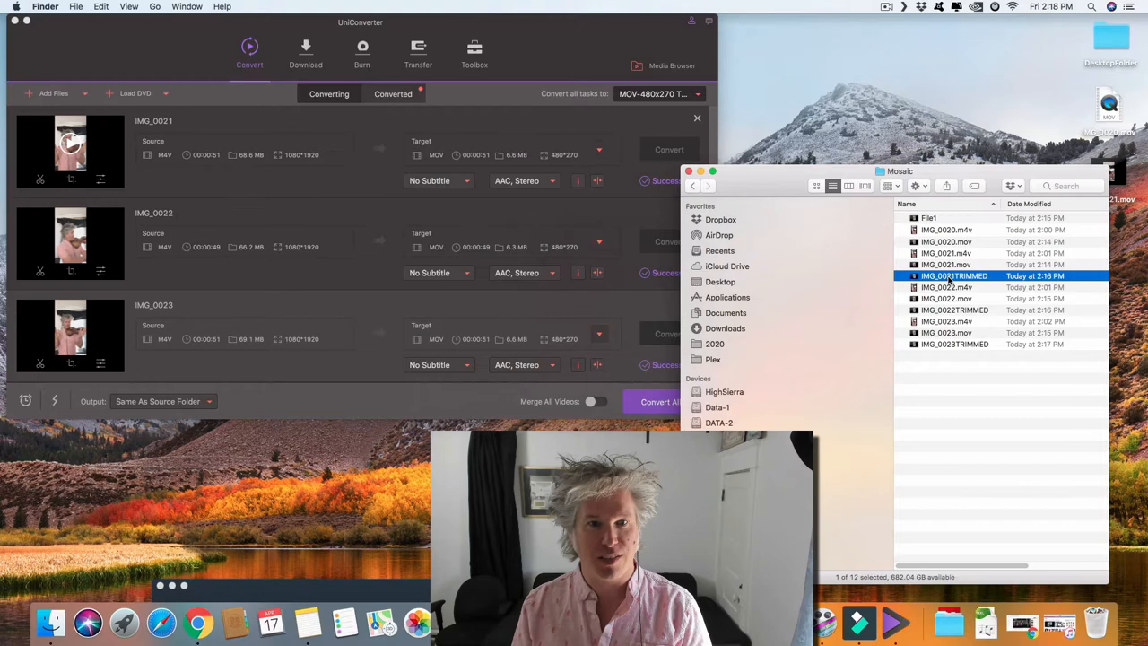
pyautogui.click(954, 344)
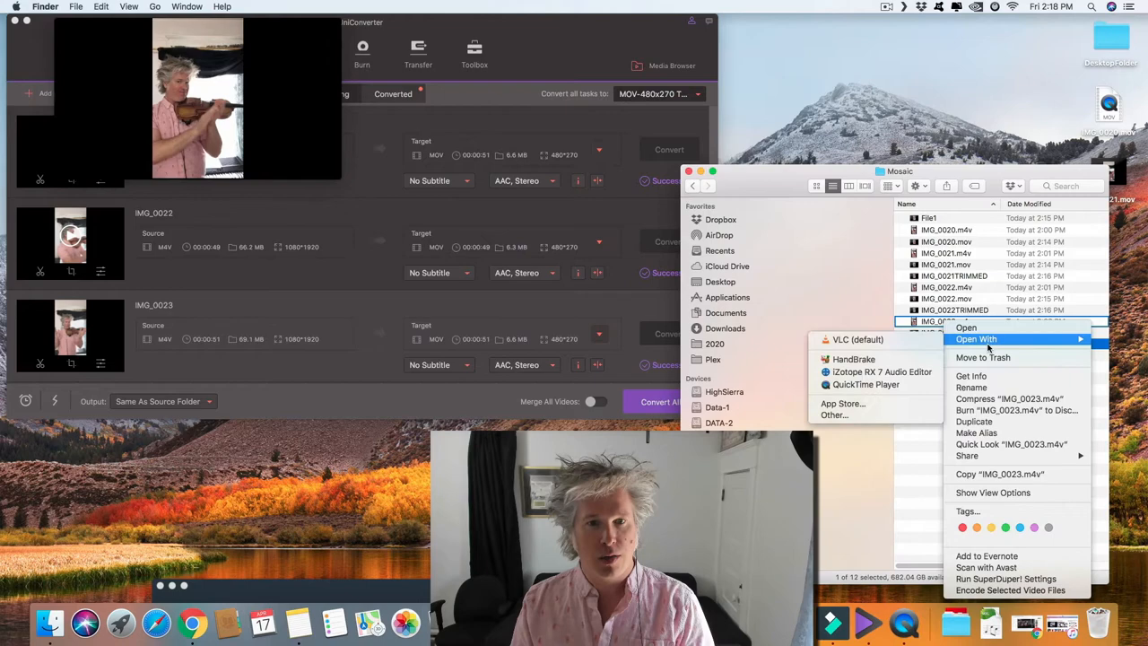
# Open IMG_0023.m4v from the Mosaic folder with QuickTime Player
pyautogui.click(864, 384)
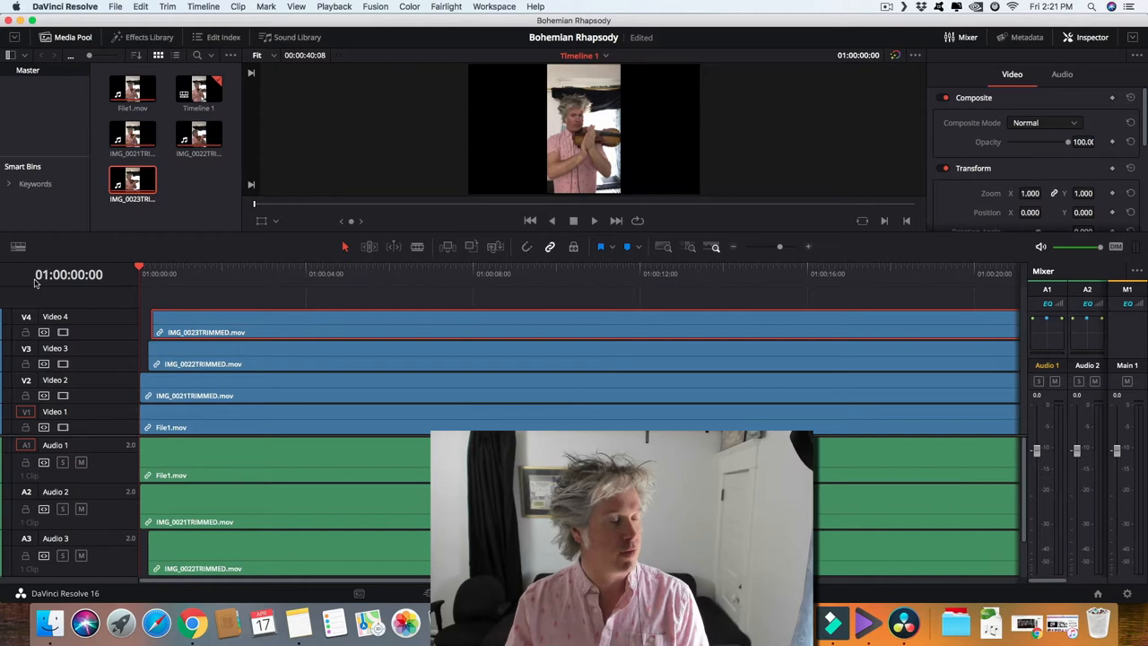
pyautogui.click(18, 245)
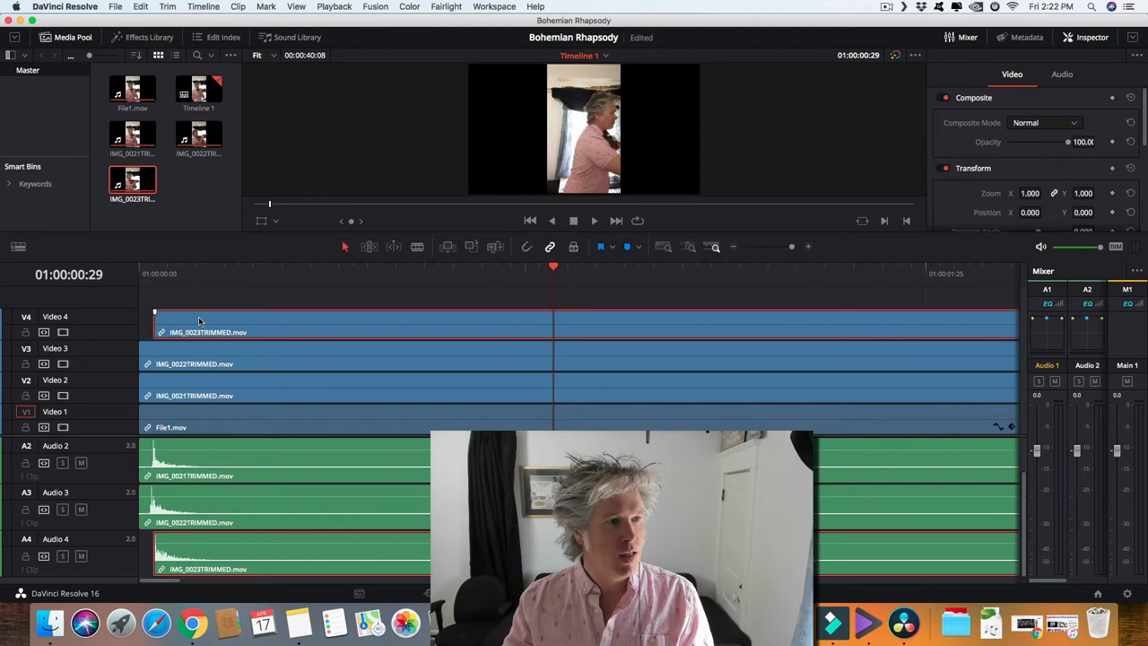
# Slide a clip along its track so its clap spike lines up under the playhead
pyautogui.click(1030, 194)
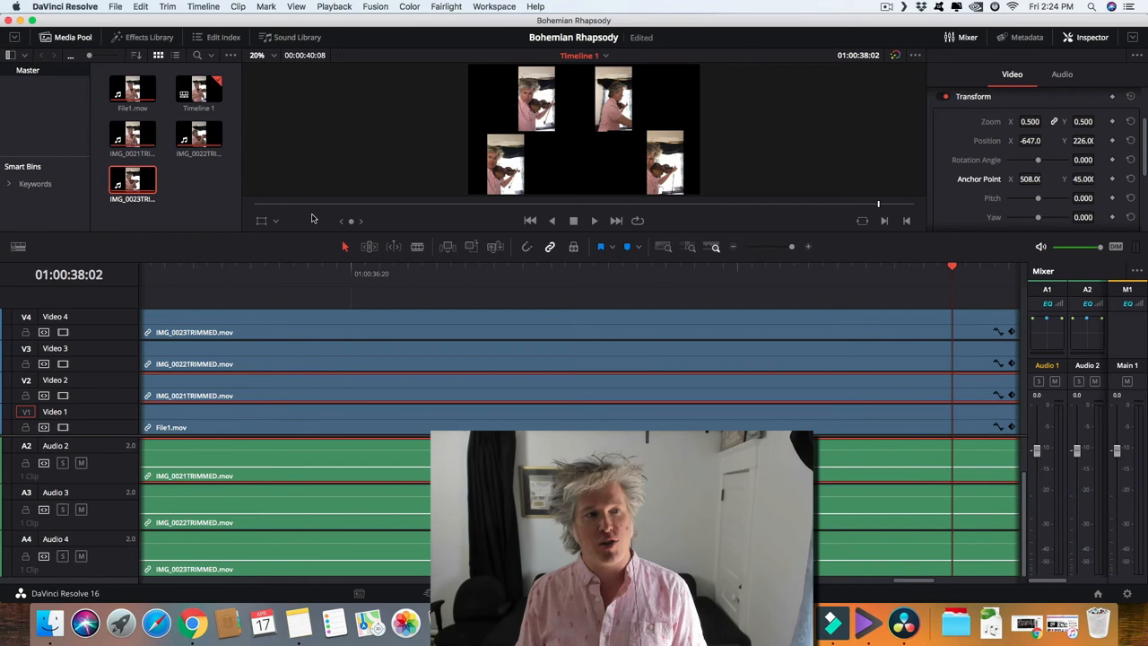
pyautogui.moveTo(362, 525)
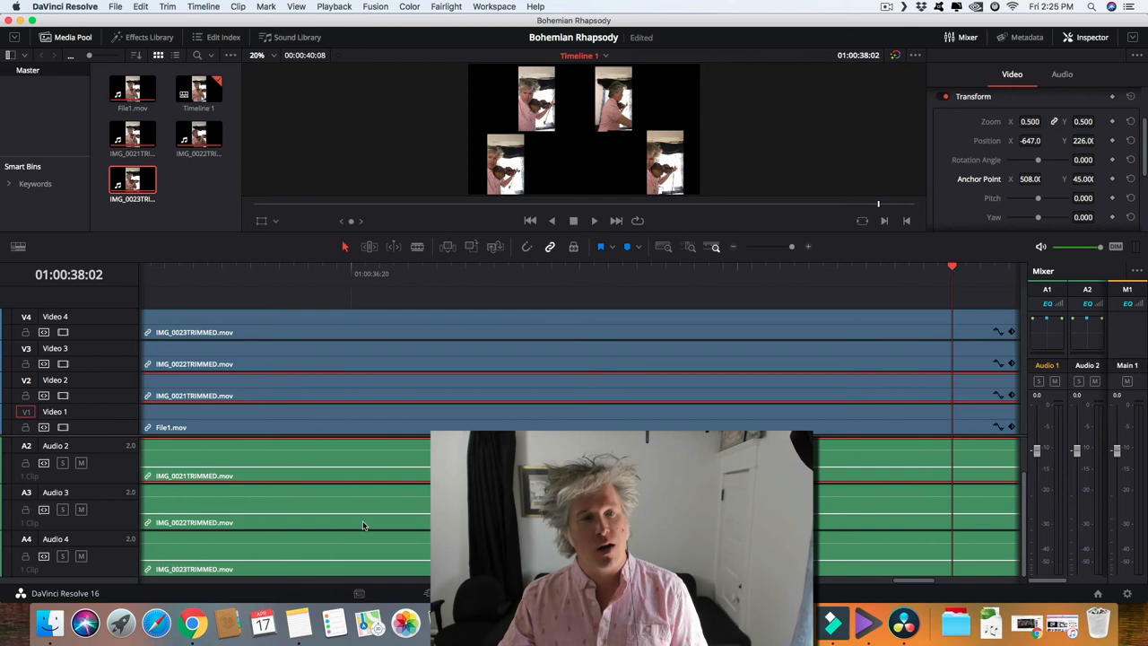